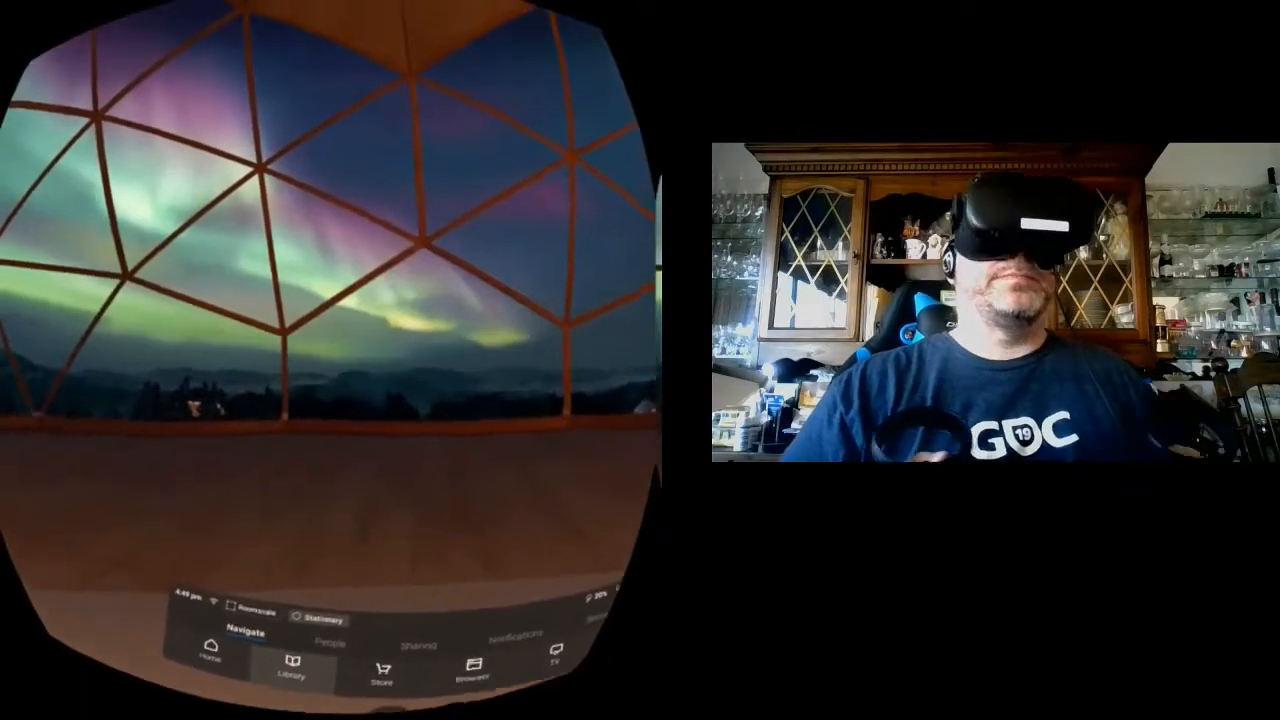
# - Launch Virtual Desktop from the Quest Library to stream the PC's Steam library
pyautogui.click(290, 672)
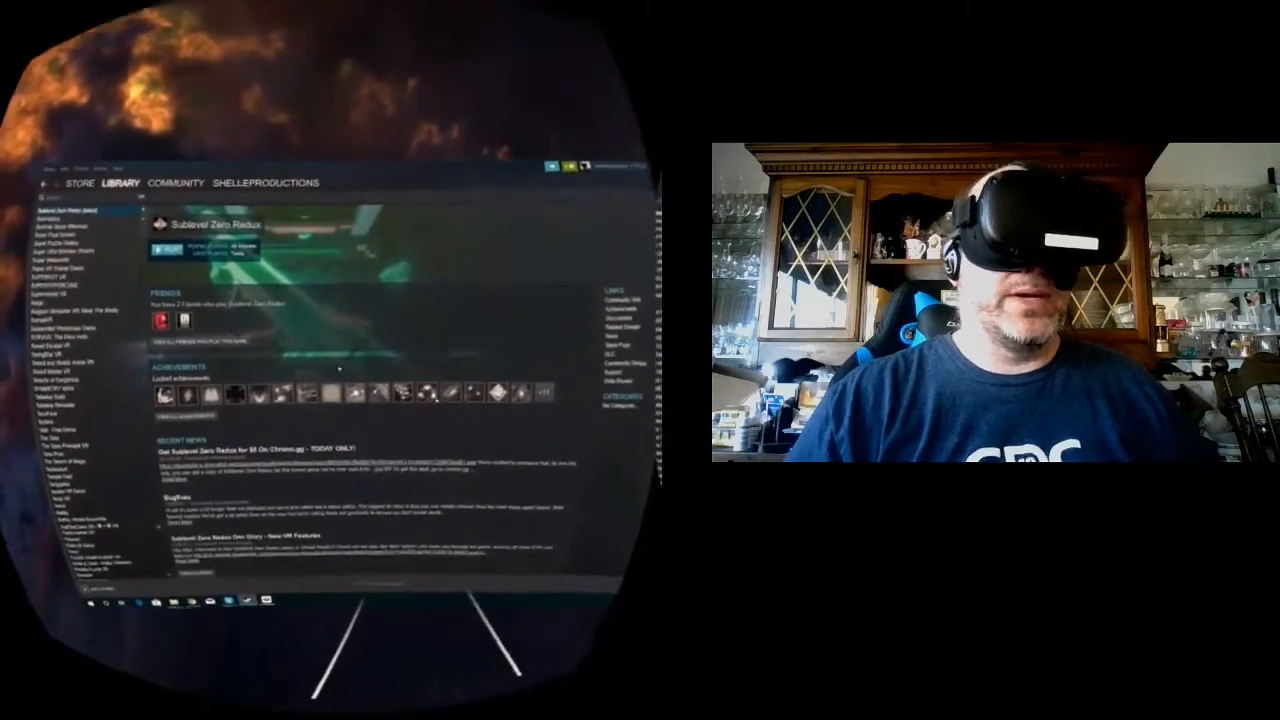
# - Start Sublevel Zero Redux from the streamed Steam Library, reaching its main menu
pyautogui.click(172, 248)
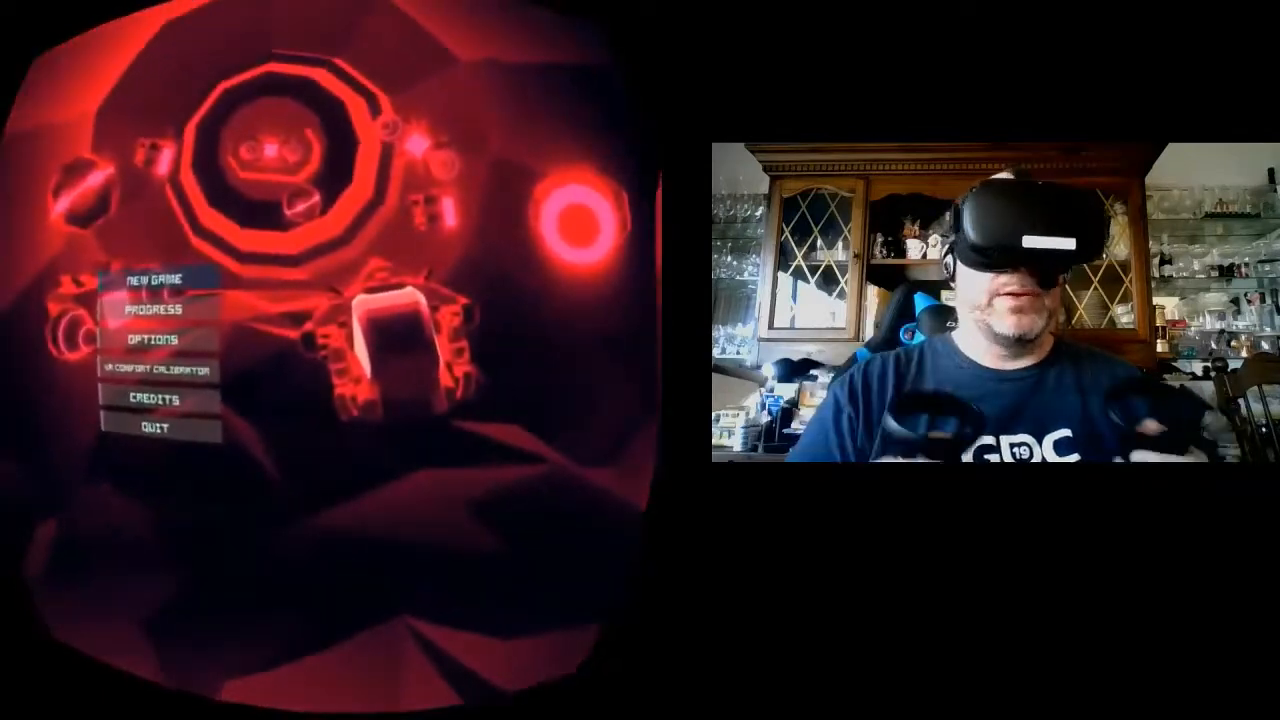
# - Choose New Game on the Sublevel Zero Redux main menu to start a run
pyautogui.click(158, 276)
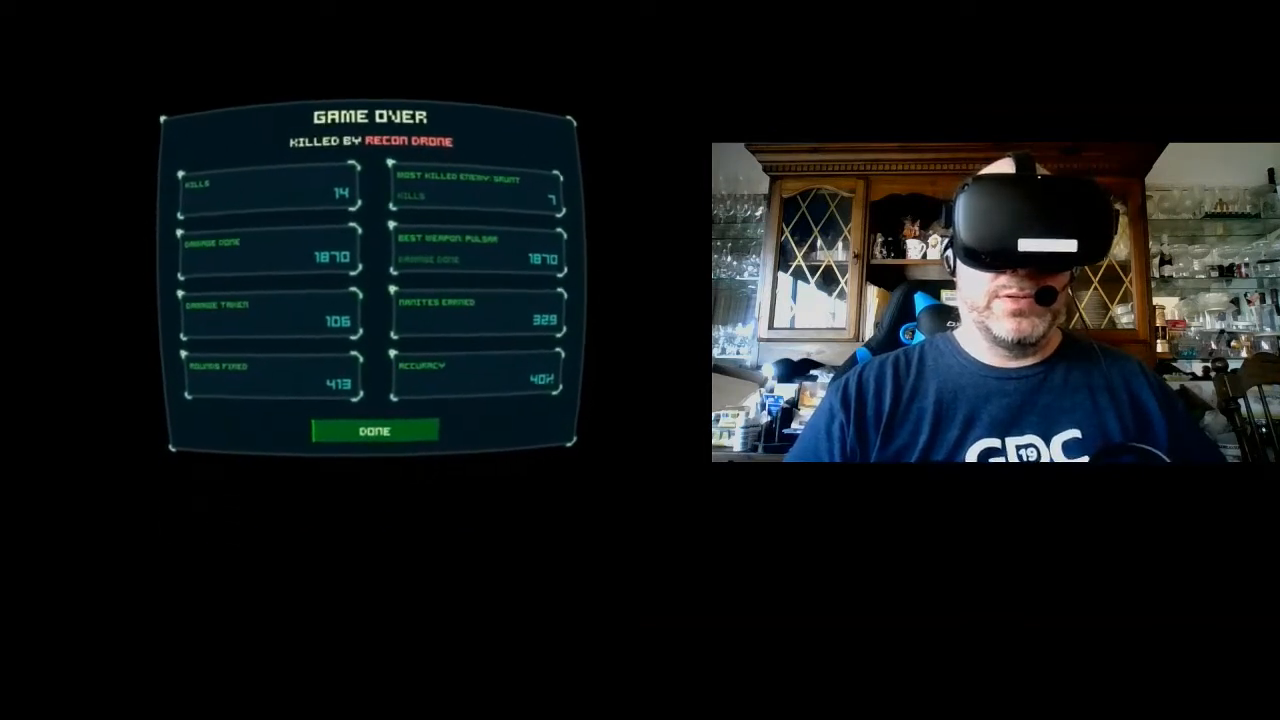
# - Dismiss the Game Over stats (14 kills, killed by recon drone) and exit the game
pyautogui.click(372, 430)
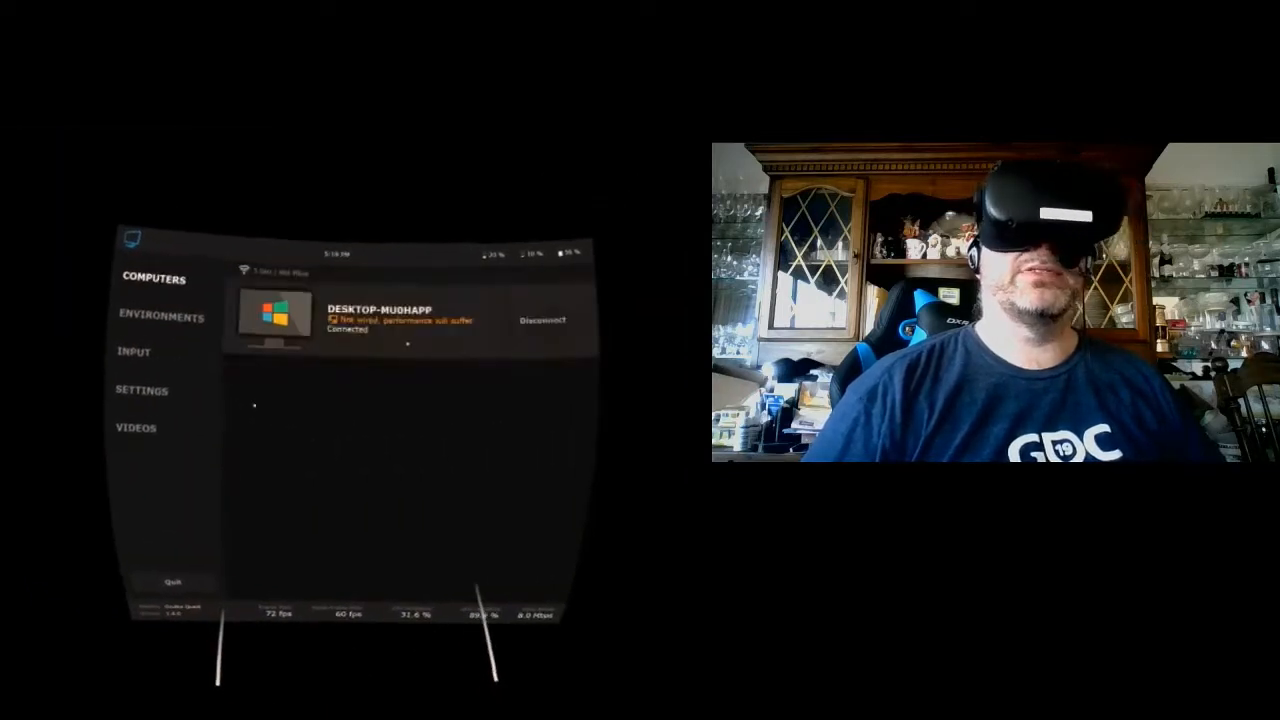
# - Check the Computers panel for the connected PC, then move to Virtual Desktop's input settings
pyautogui.click(132, 352)
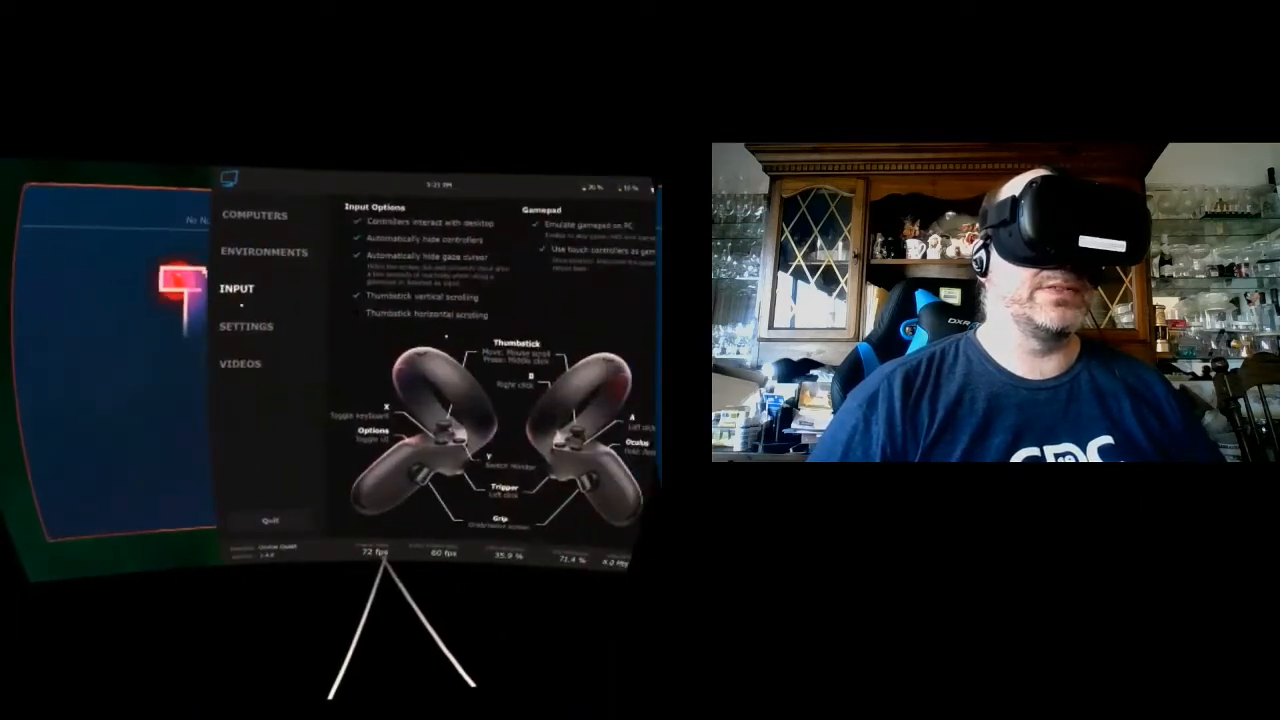
# - Show the Environments panel listing Black Void, Gray Void, Purple Nebula and Home Cinema
pyautogui.click(260, 252)
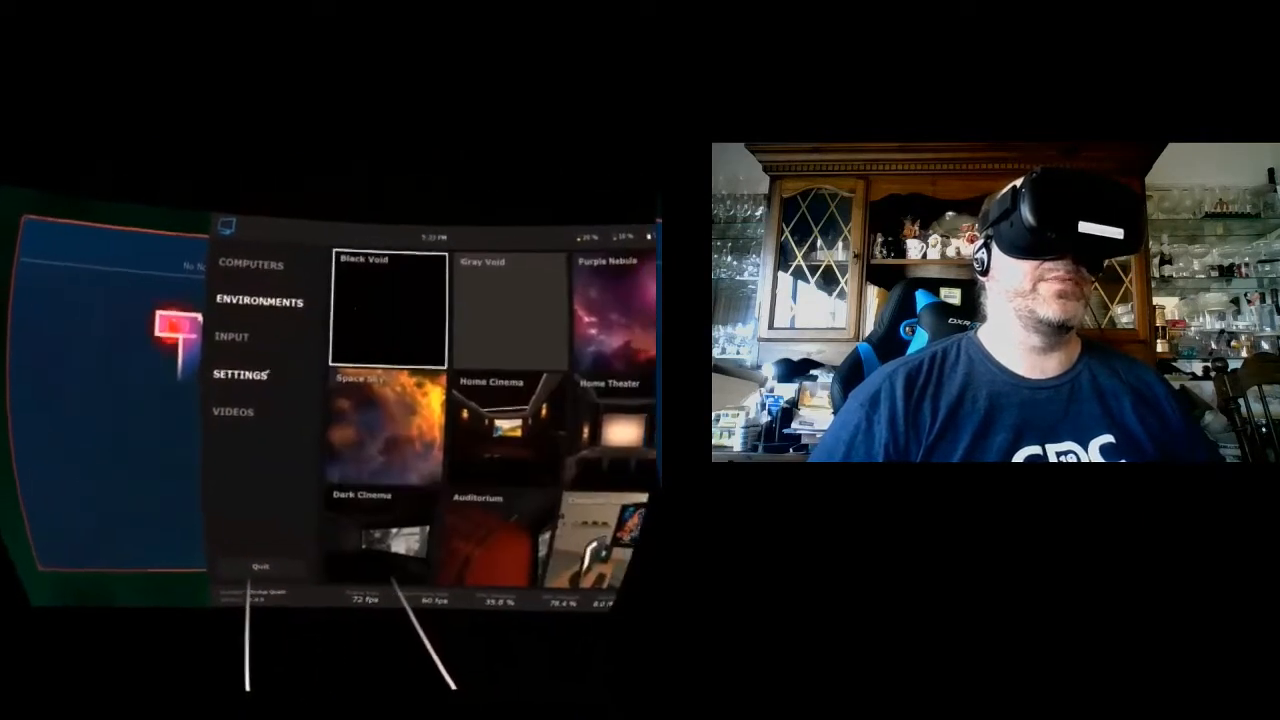